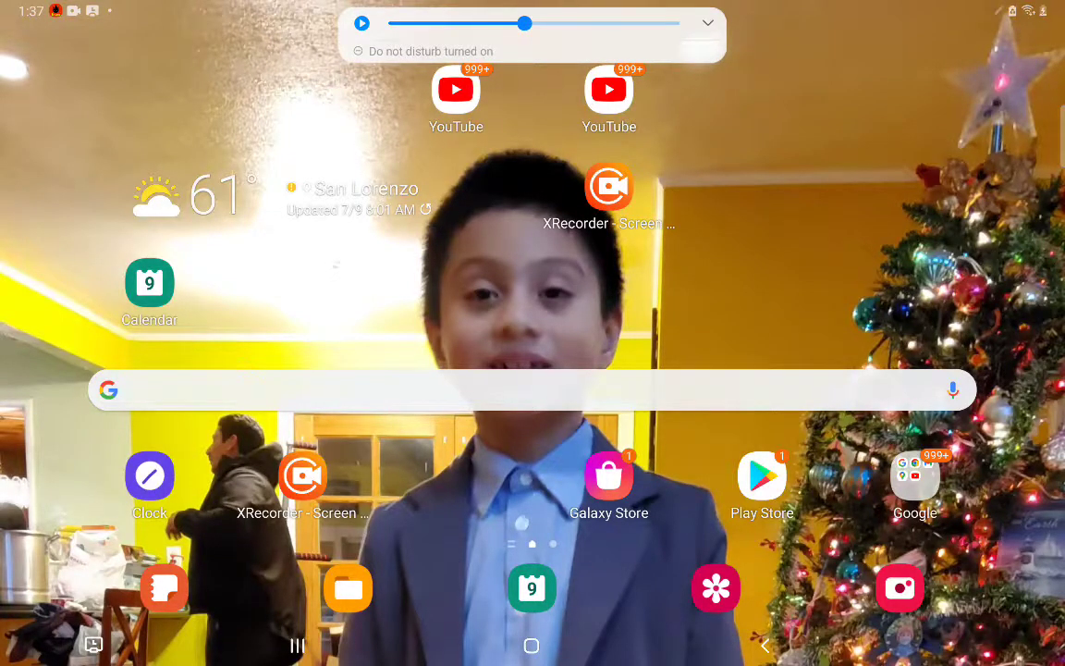
Launch YouTube from the home screen, landing on the truck simulator gameplay video
drag(525, 23, 488, 23)
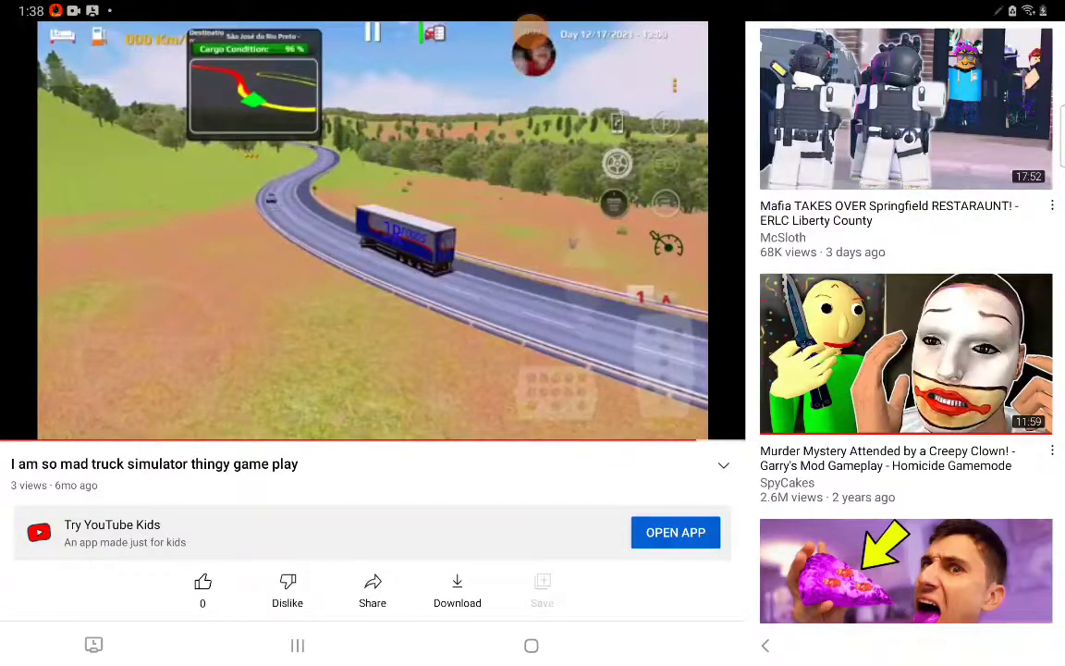
Minimize the truck simulator video and go to Library's Your videos list
click(530, 33)
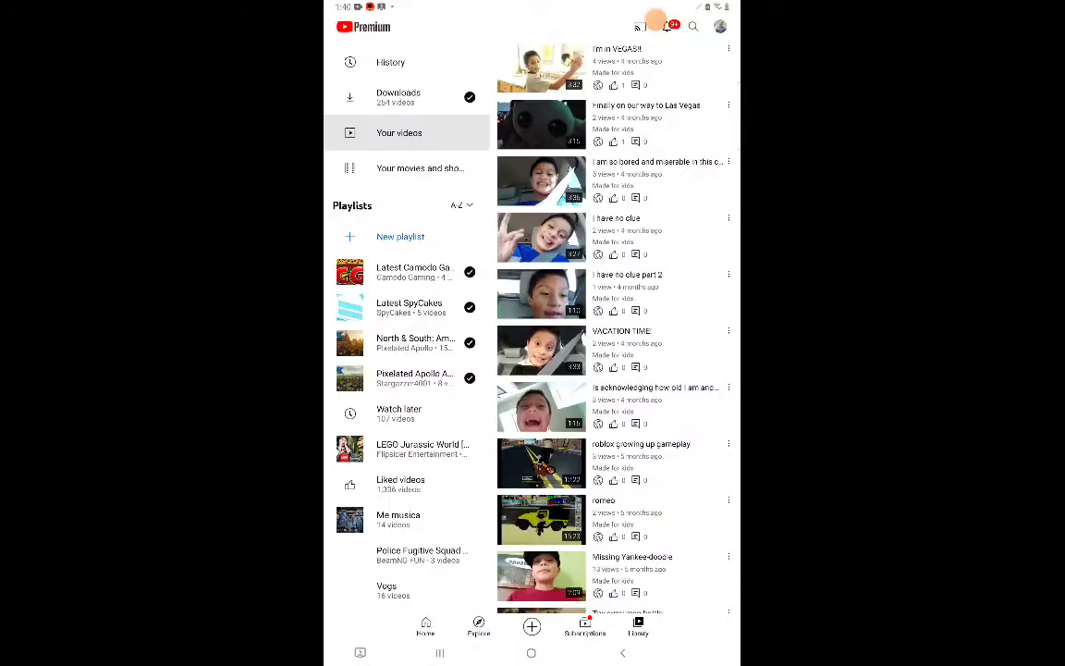
Scroll Your videos and play 'I am so mad truck simulator thingy game play'
scroll(down, 3)
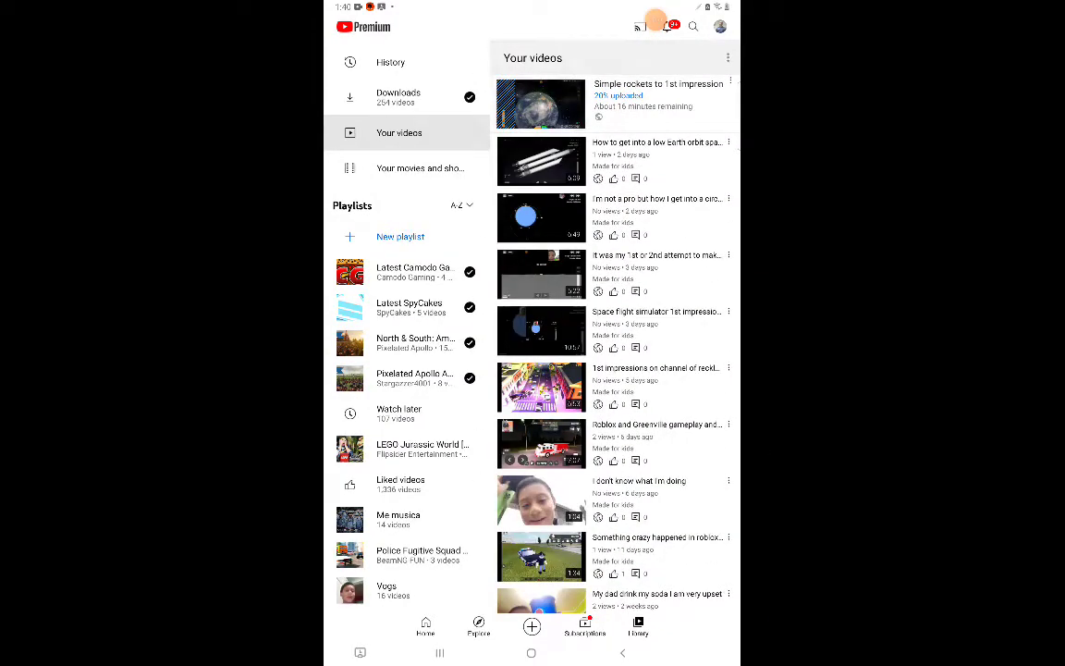
scroll(down, 3)
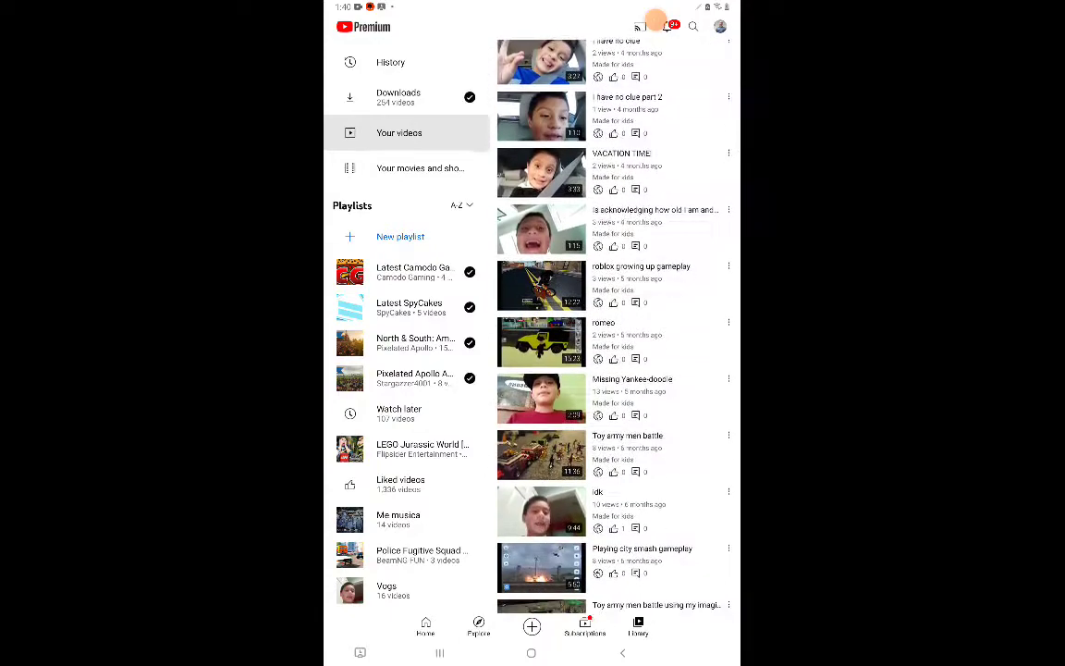
scroll(down, 3)
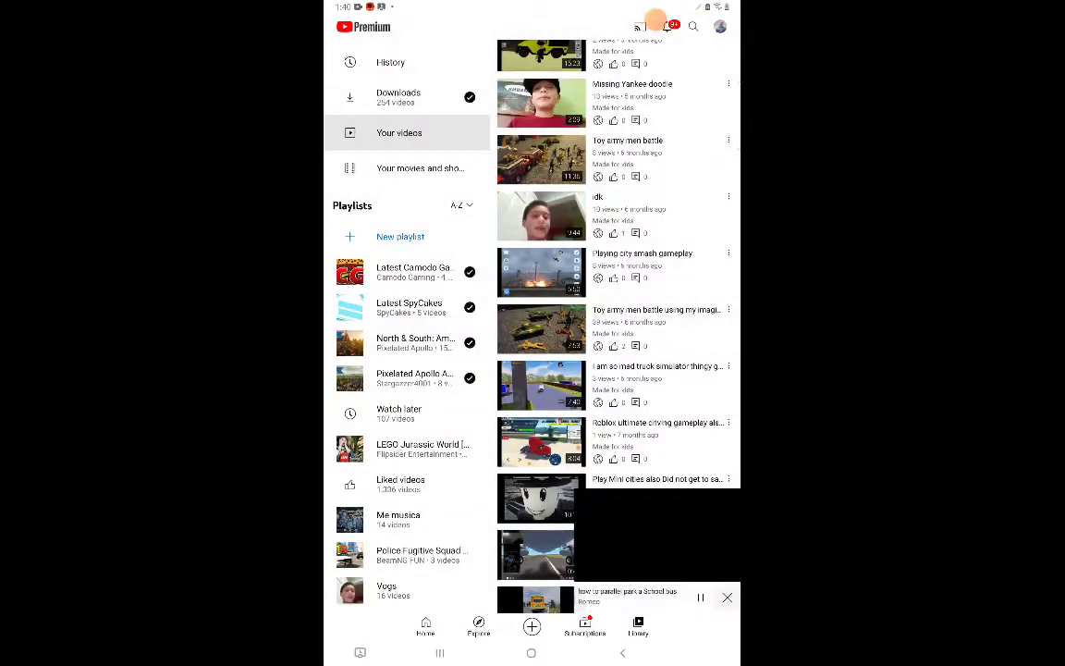
click(541, 599)
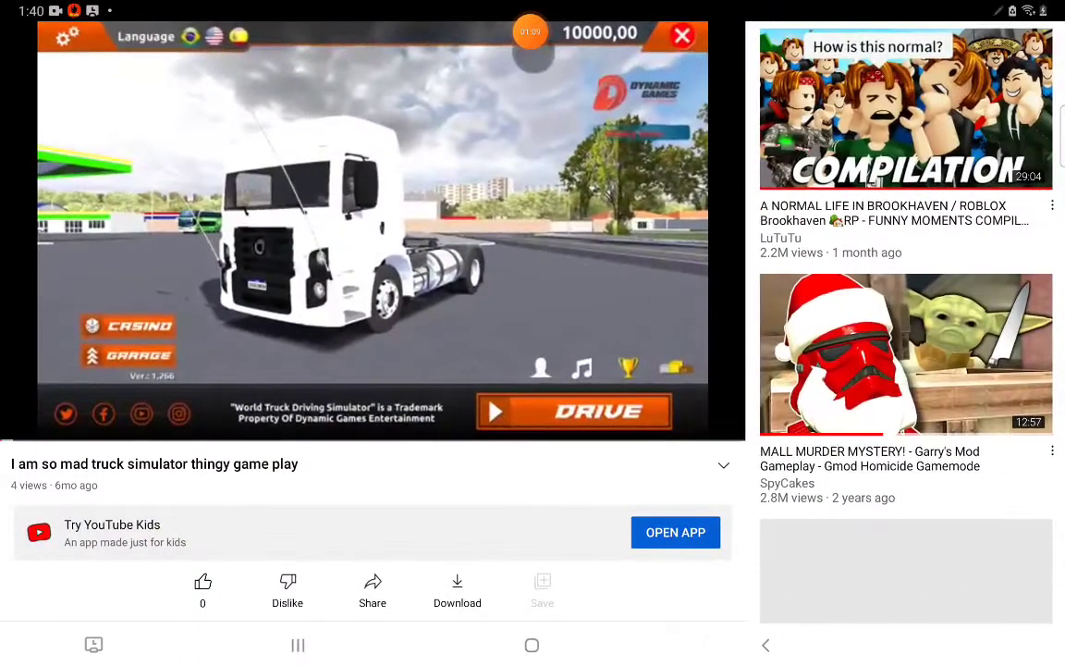
Exit the truck simulator player back to the full Your videos list
click(372, 231)
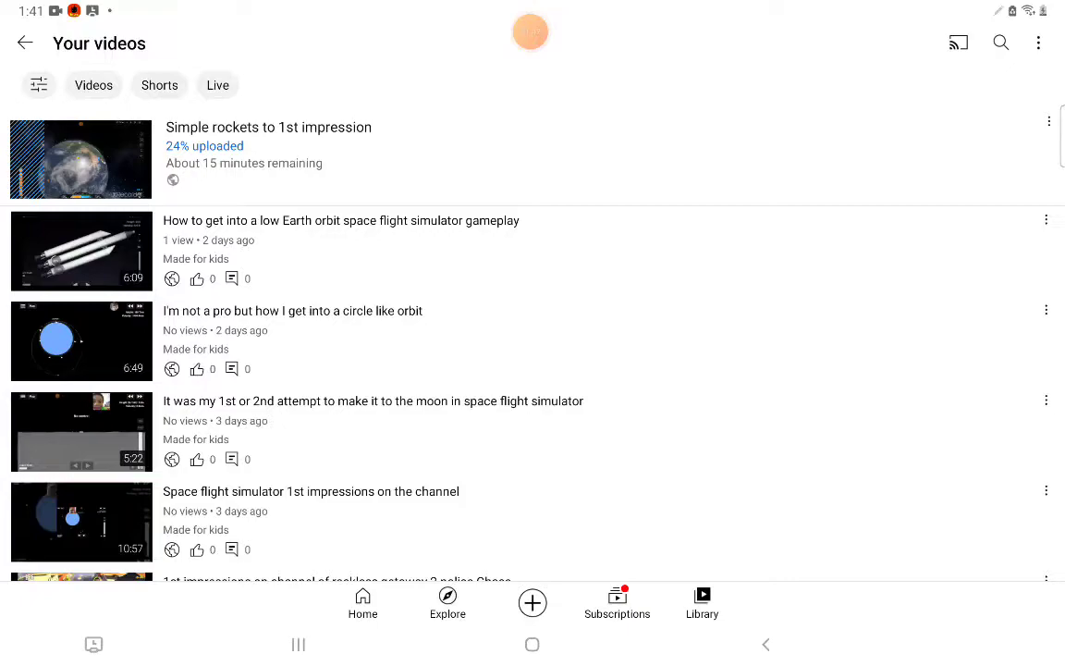
Start a new upload with Create and select the 9:55 space-flight clip
scroll(down, 3)
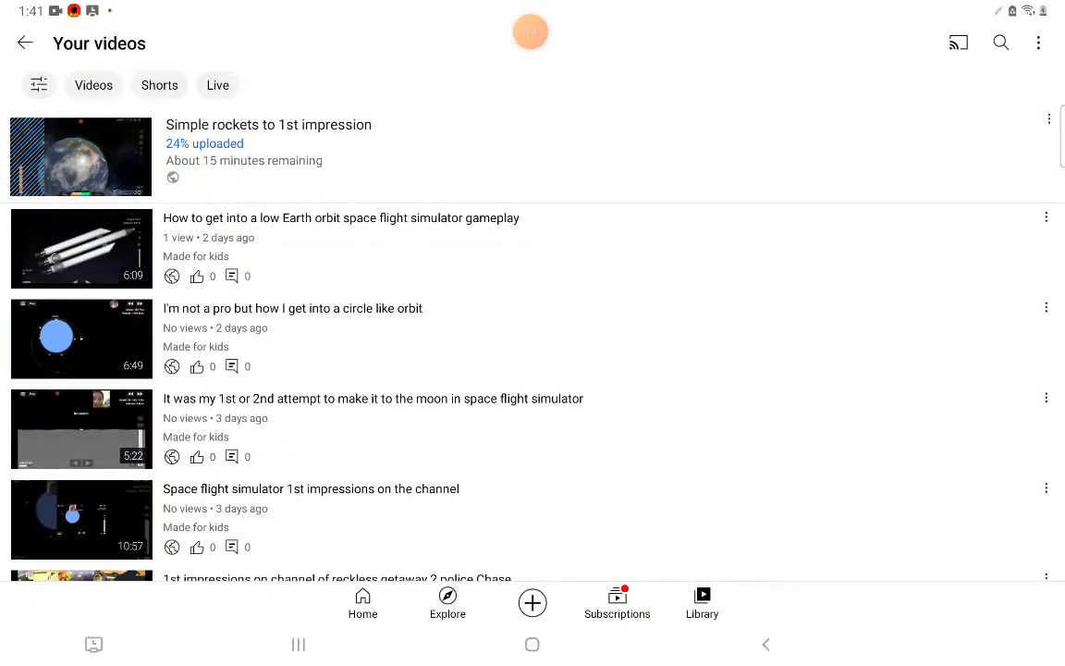
click(532, 602)
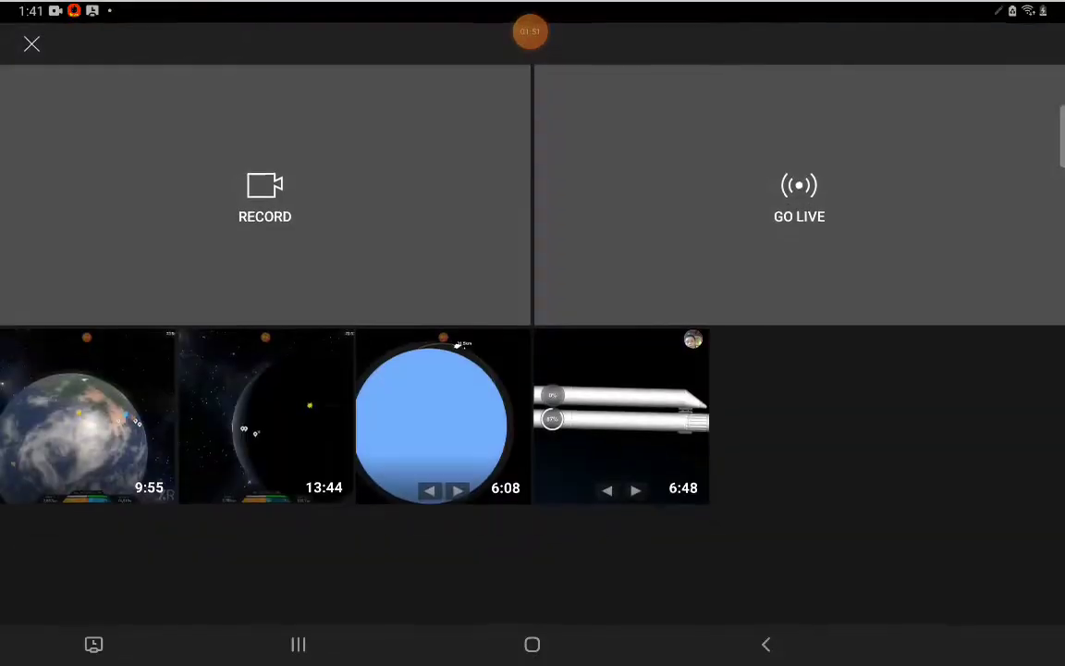
click(87, 416)
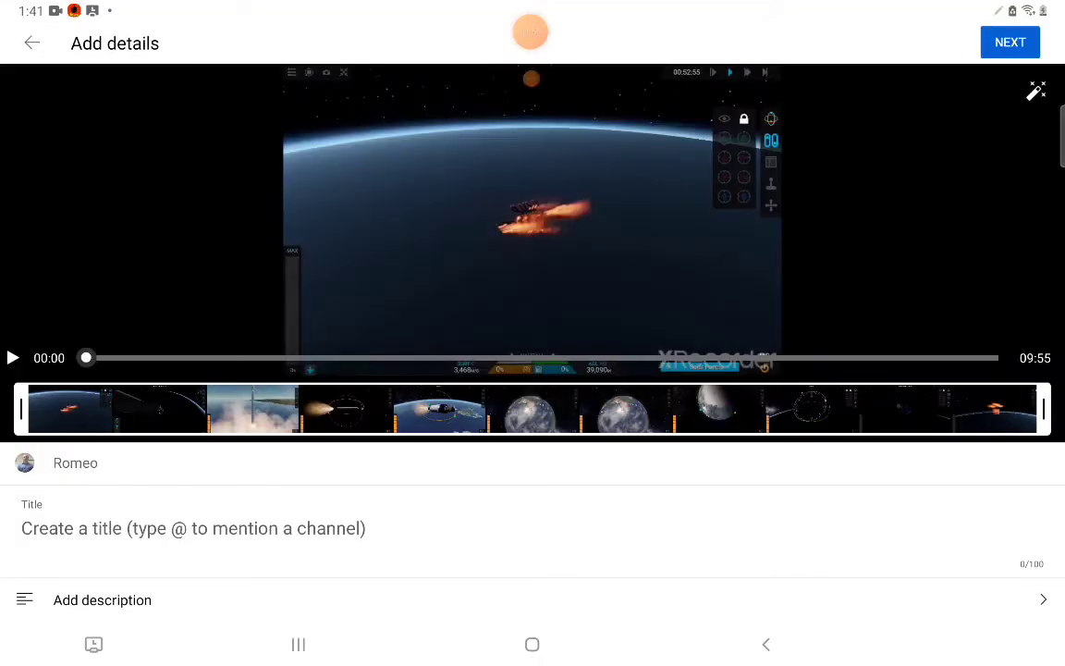
Play, pause, and scrub the clip preview from about 6:42 toward its end
click(13, 358)
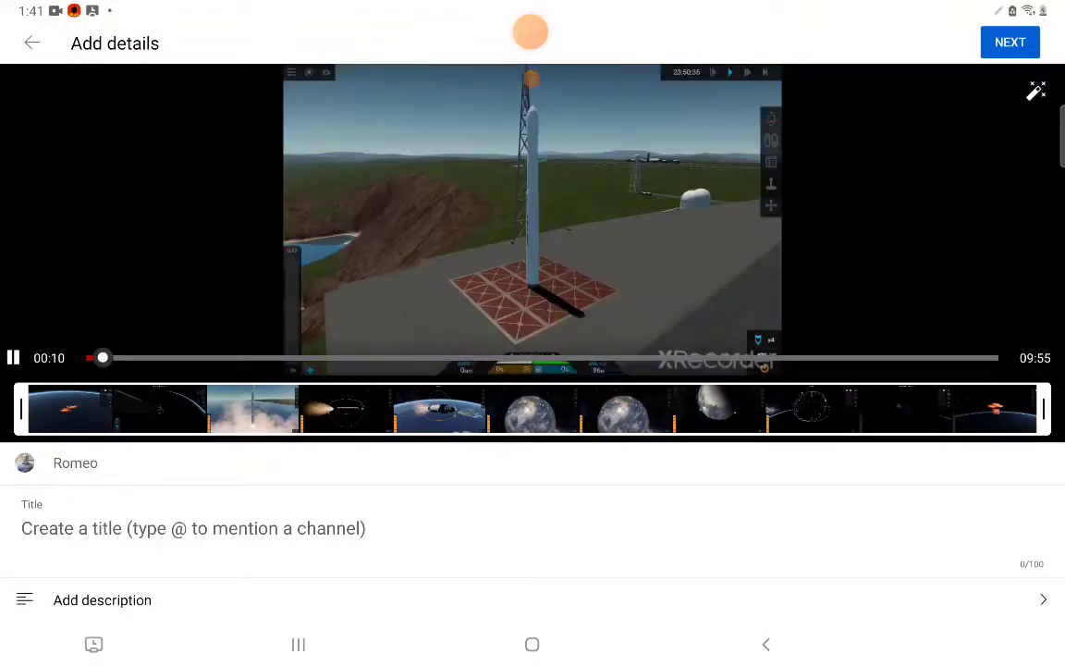
click(13, 358)
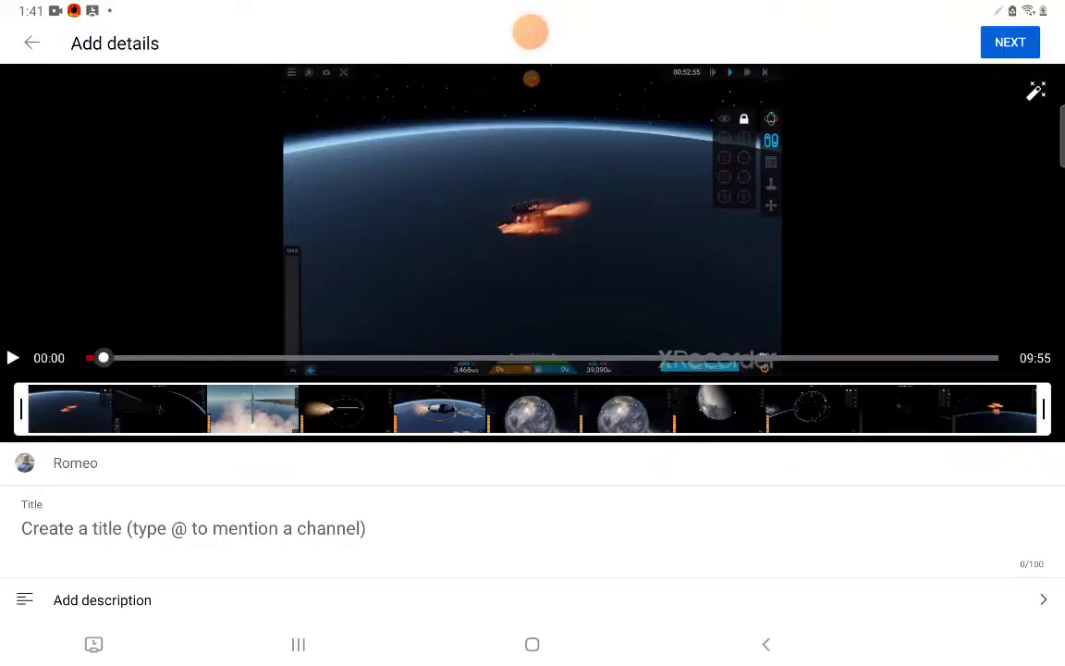
drag(102, 358, 711, 358)
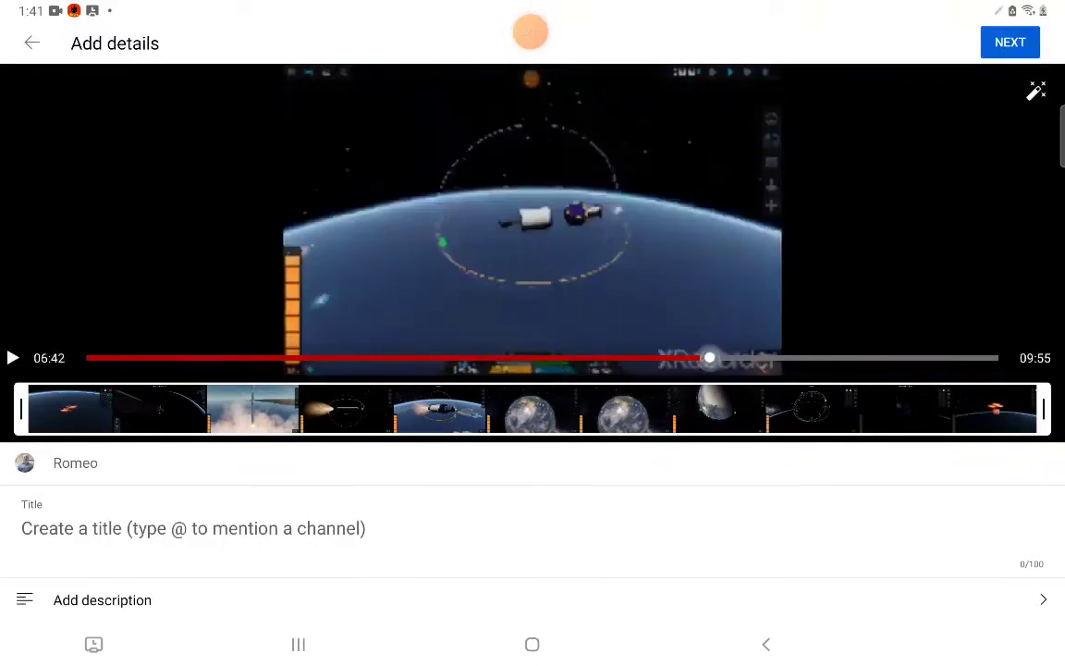
drag(710, 357, 770, 357)
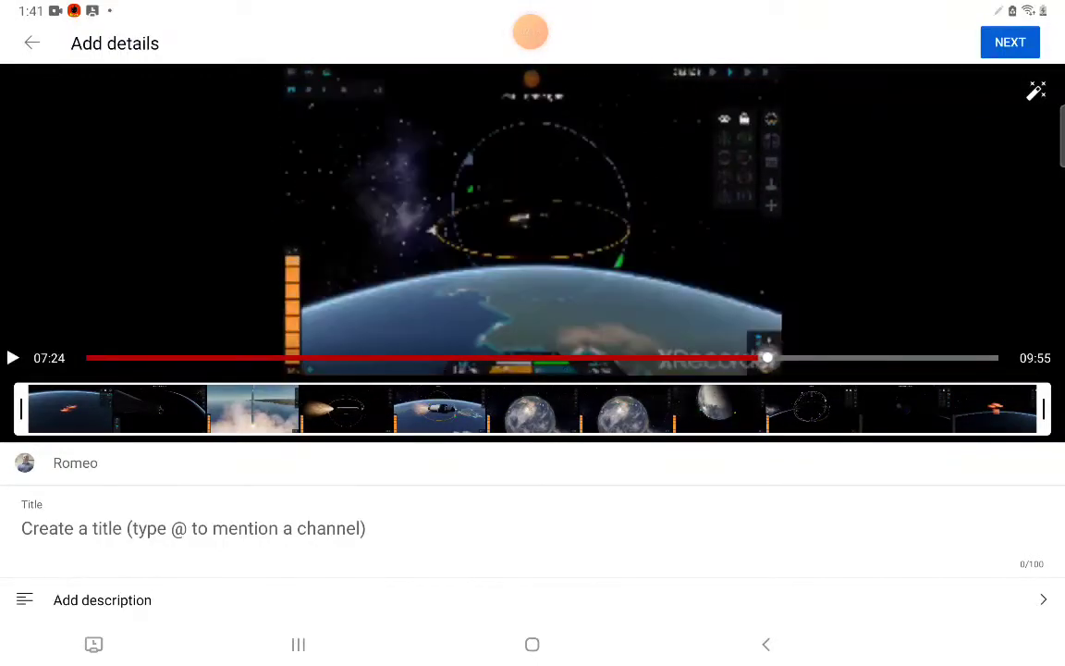
drag(767, 358, 813, 358)
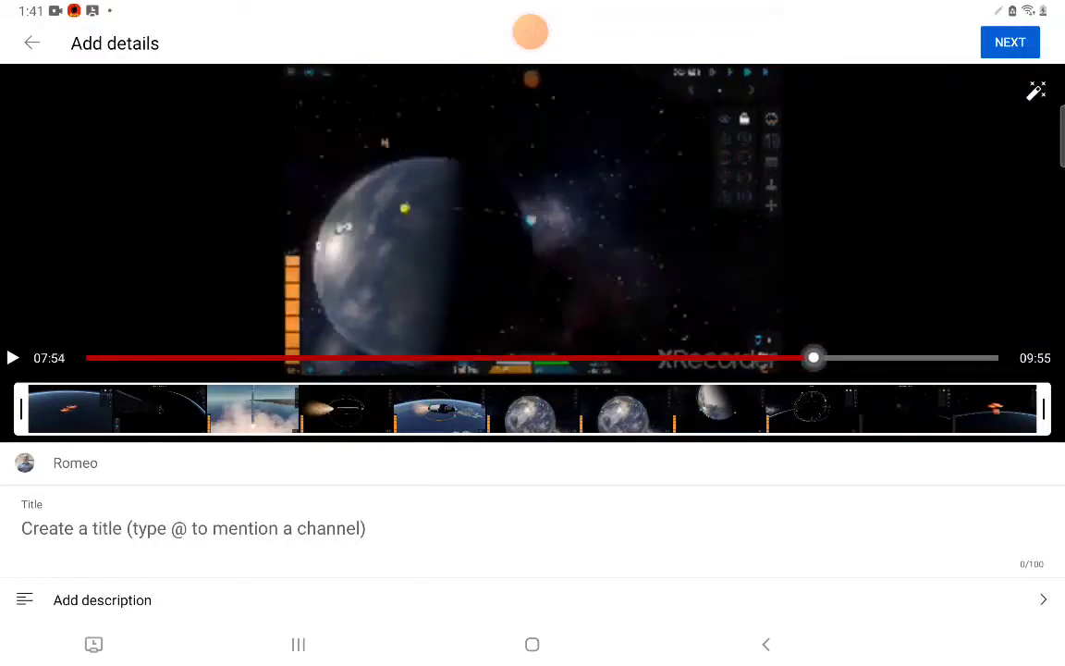
drag(812, 358, 862, 358)
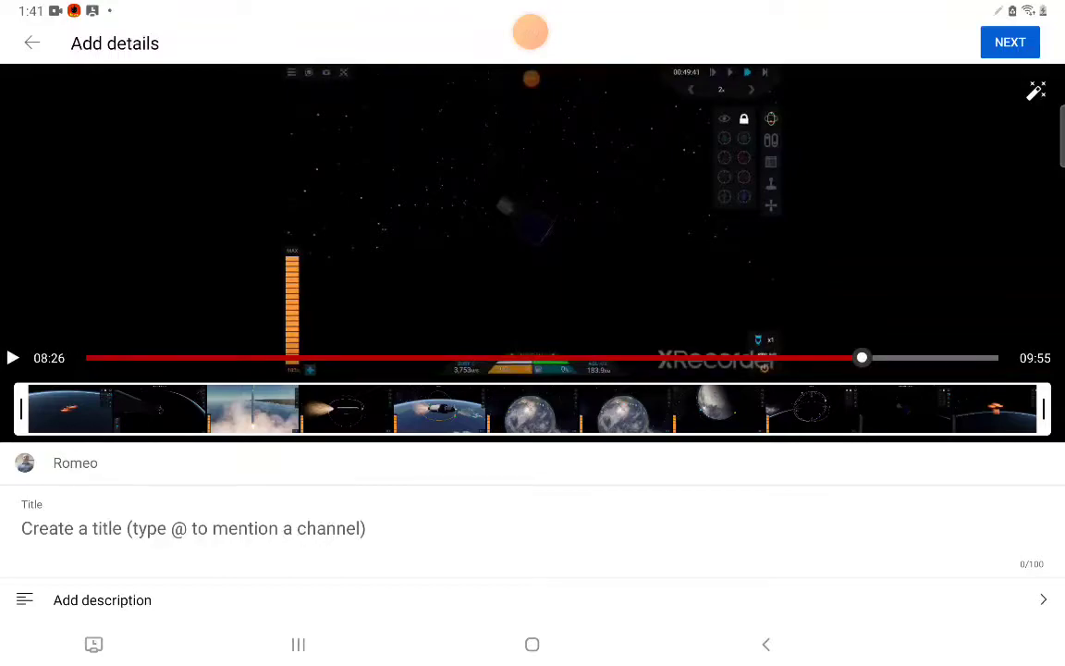
drag(862, 358, 914, 358)
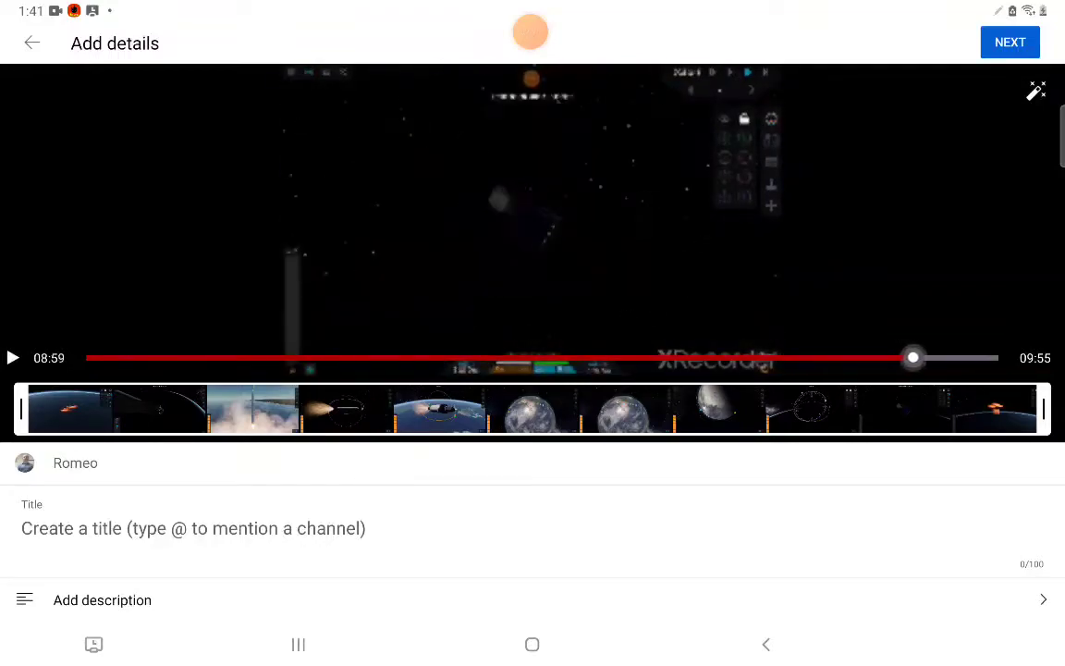
drag(913, 358, 932, 358)
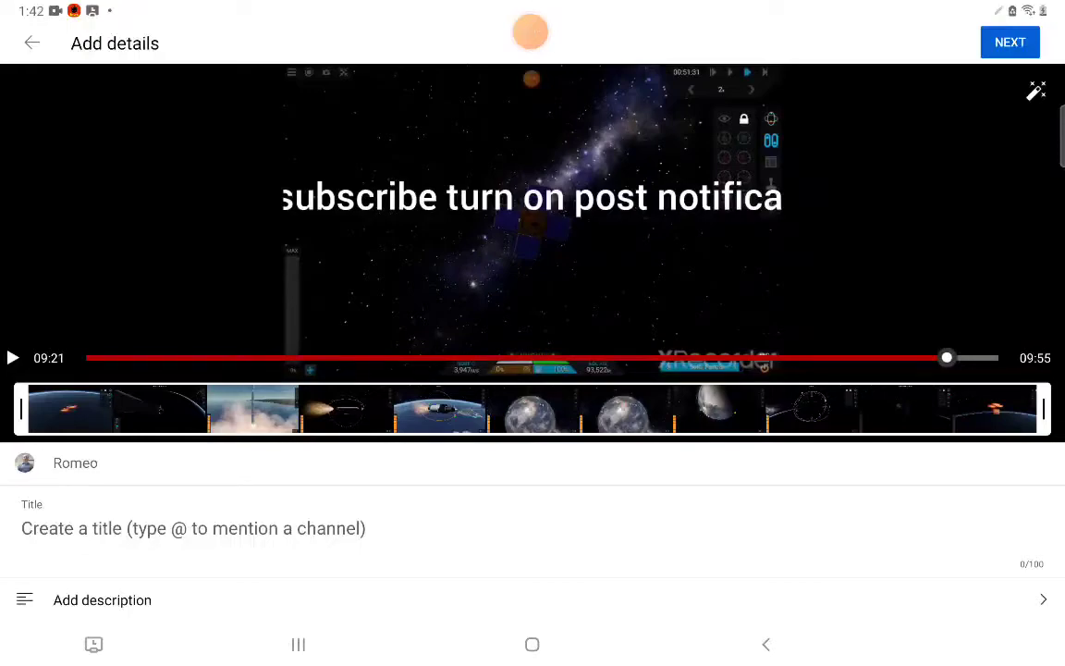
Discard the upload details, then reselect the 9:55 space-flight video
click(32, 43)
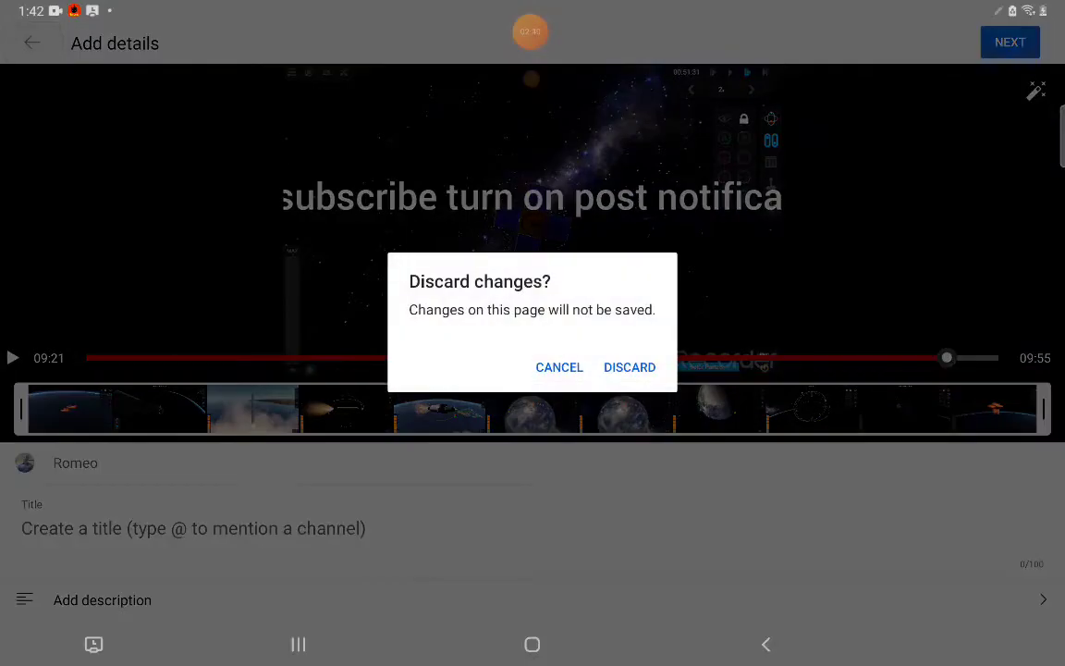
click(629, 367)
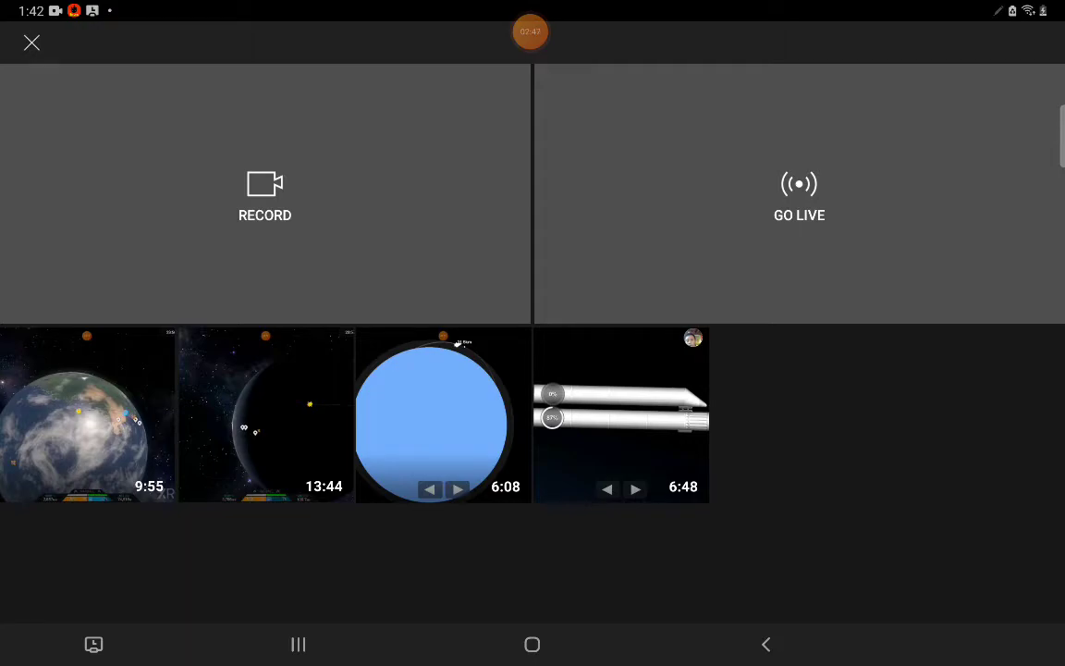
click(87, 414)
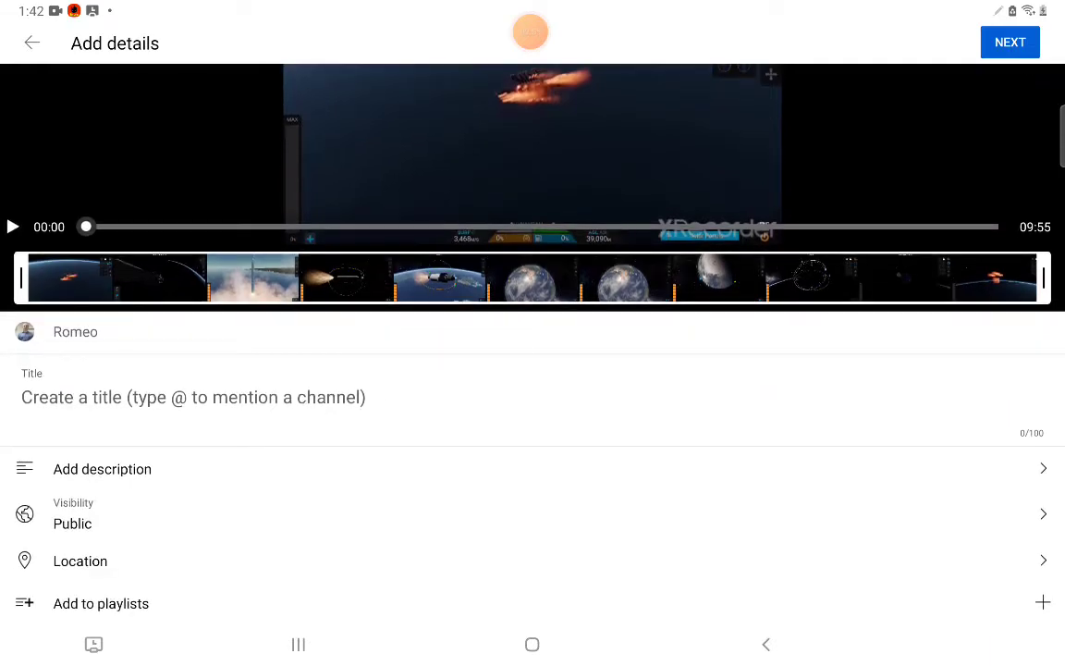
Open the description editor without typing, back out, and discard the upload
click(102, 469)
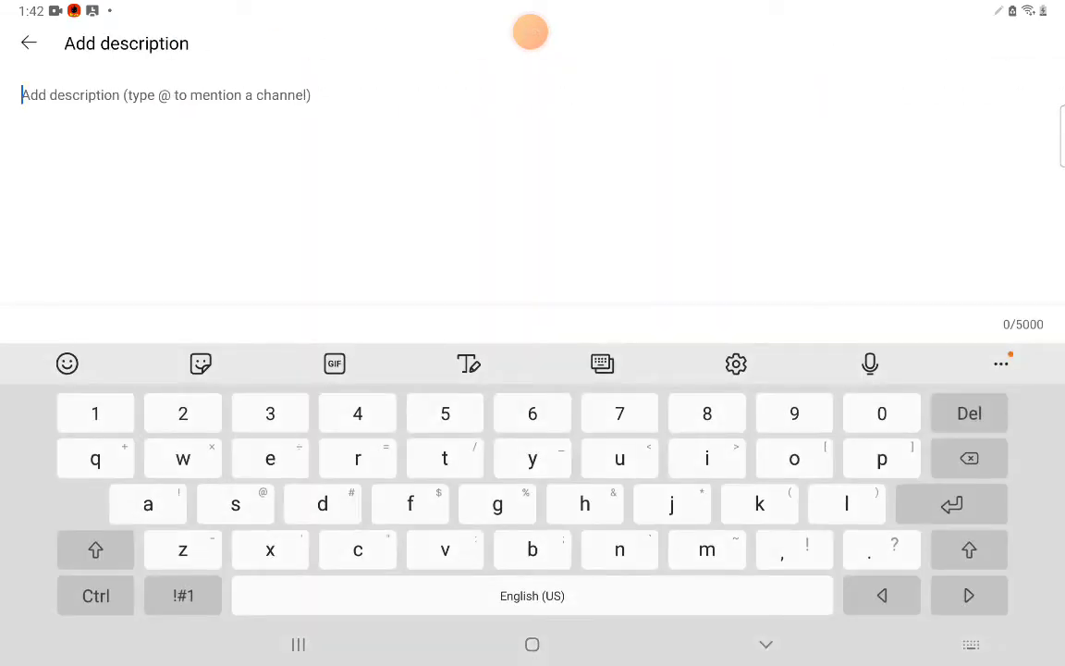
click(30, 42)
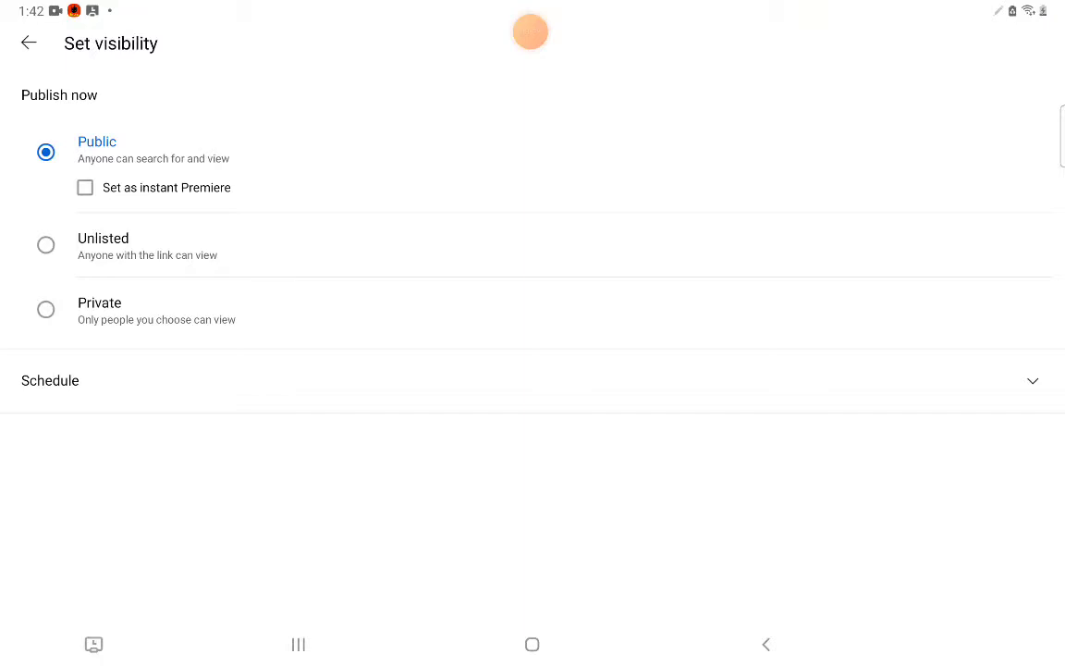
click(28, 42)
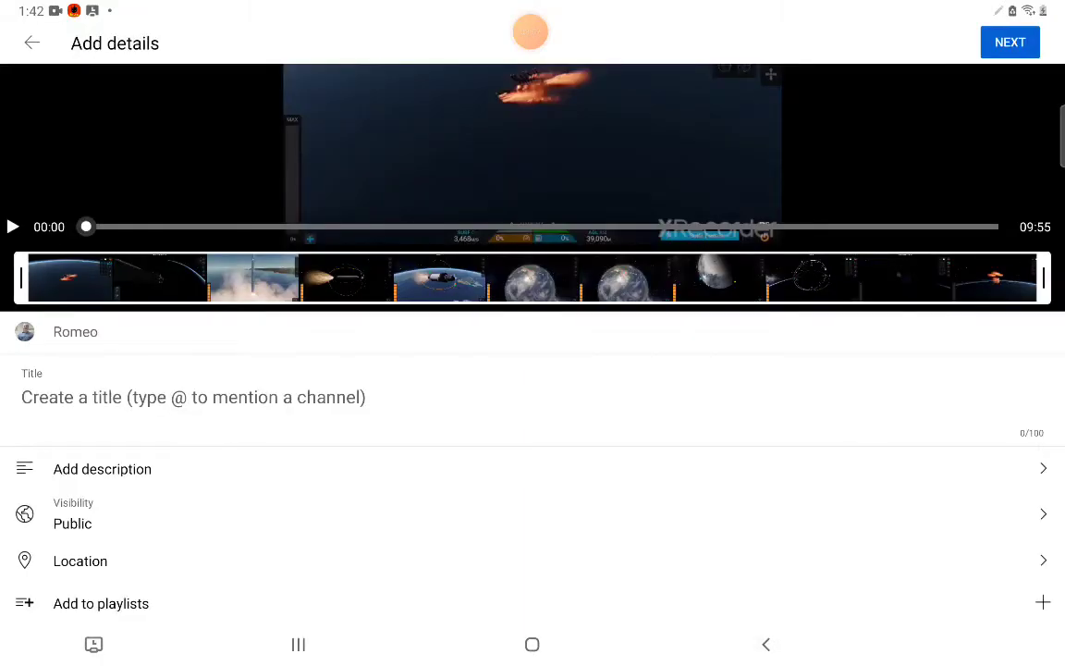
click(31, 43)
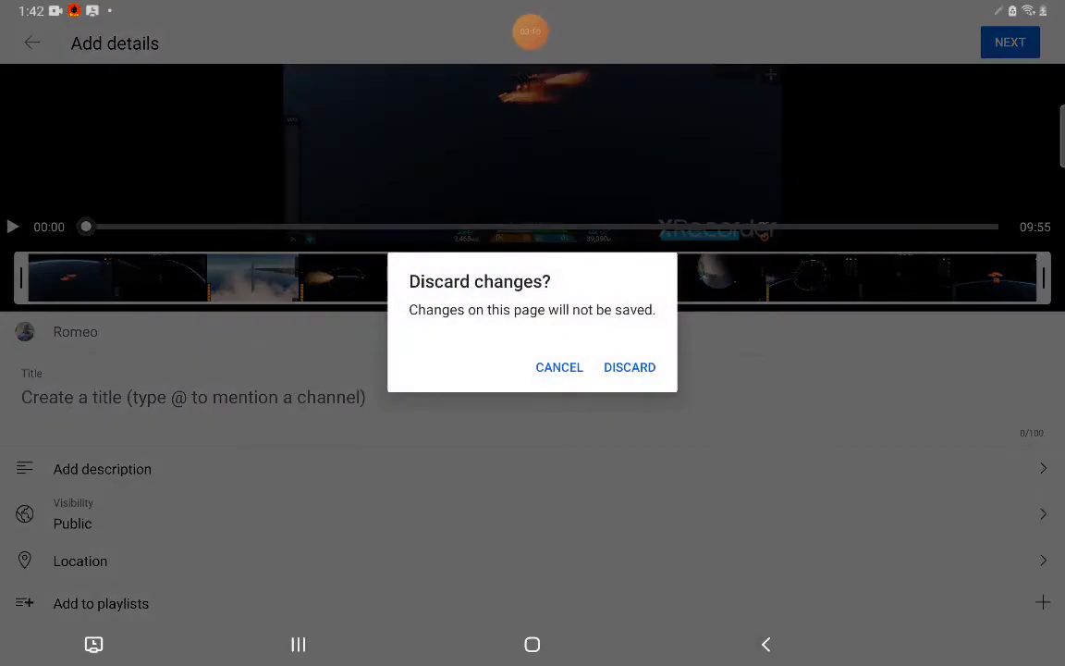
click(629, 367)
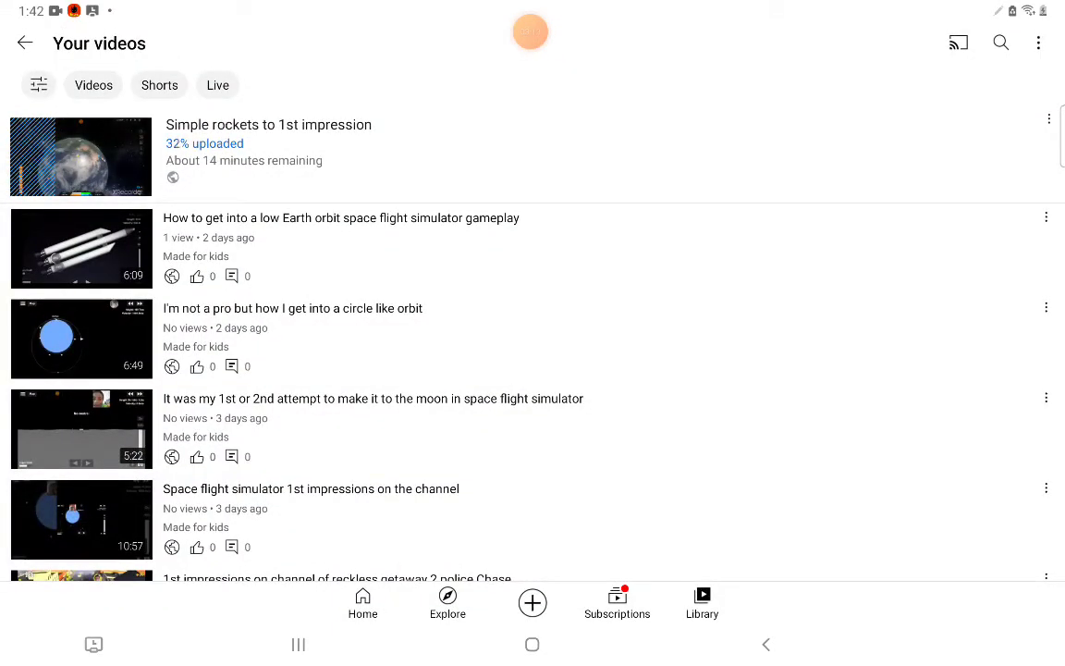
scroll(down, 3)
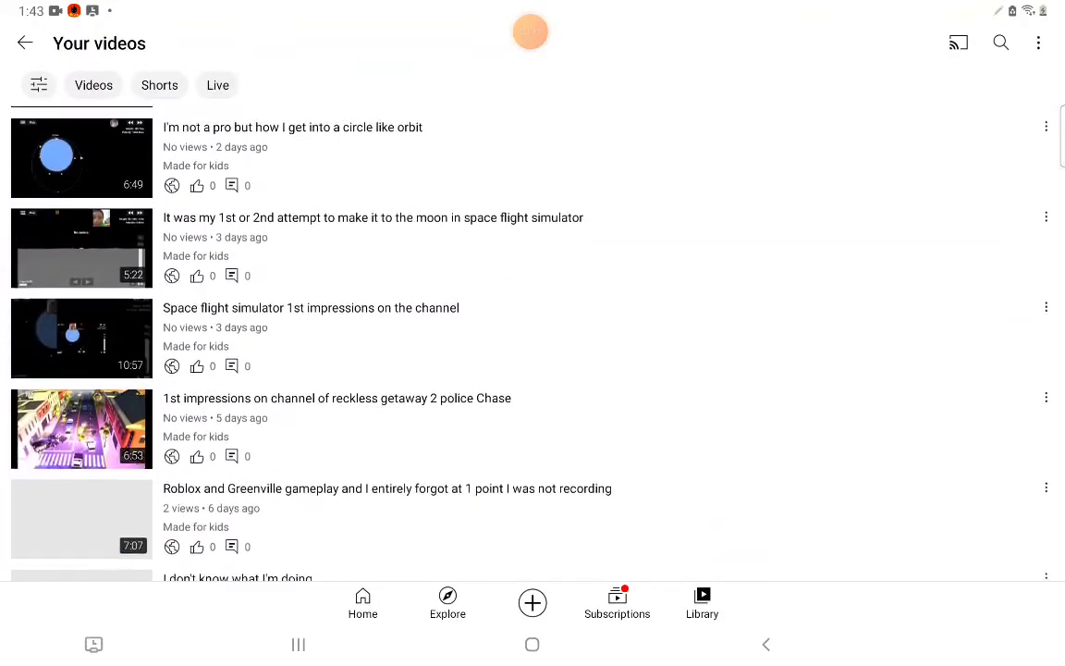
scroll(down, 3)
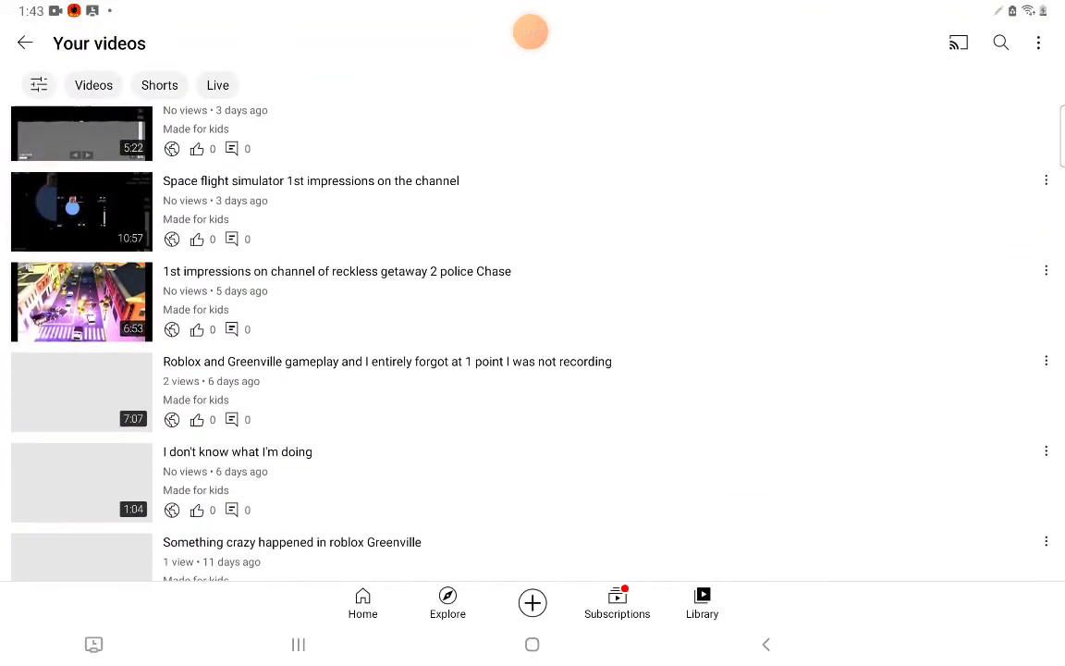
scroll(down, 3)
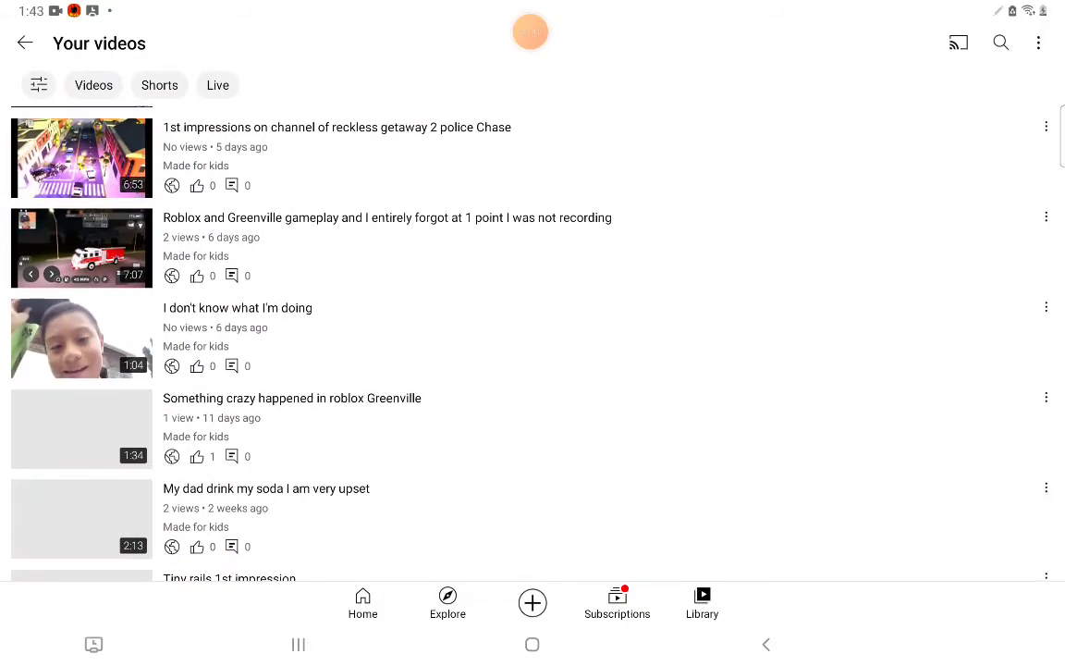
scroll(down, 3)
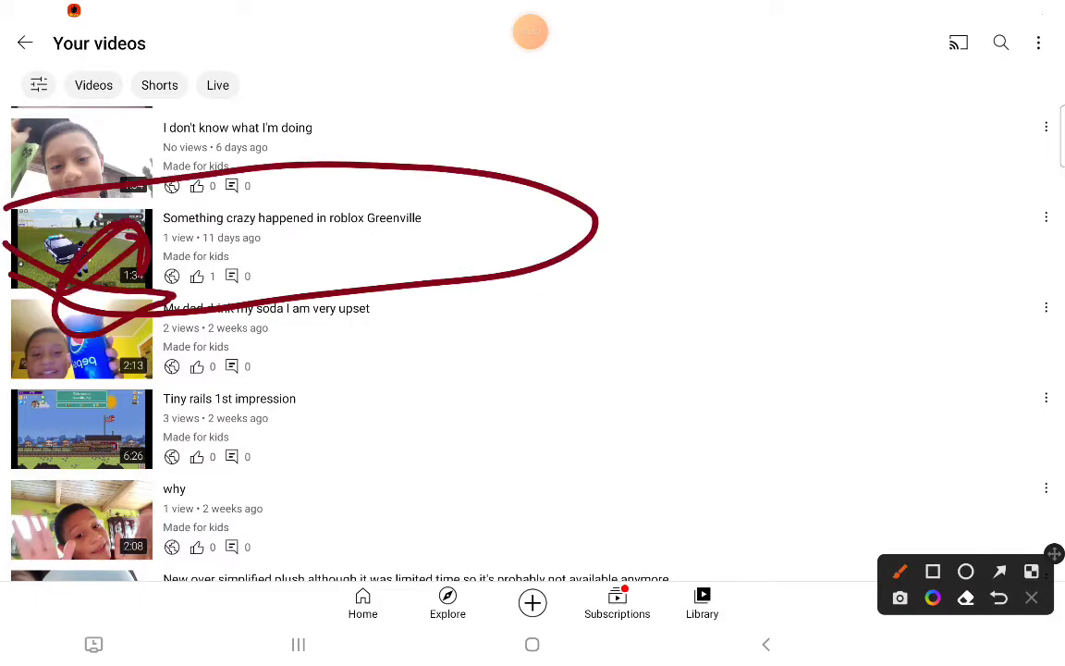
click(530, 31)
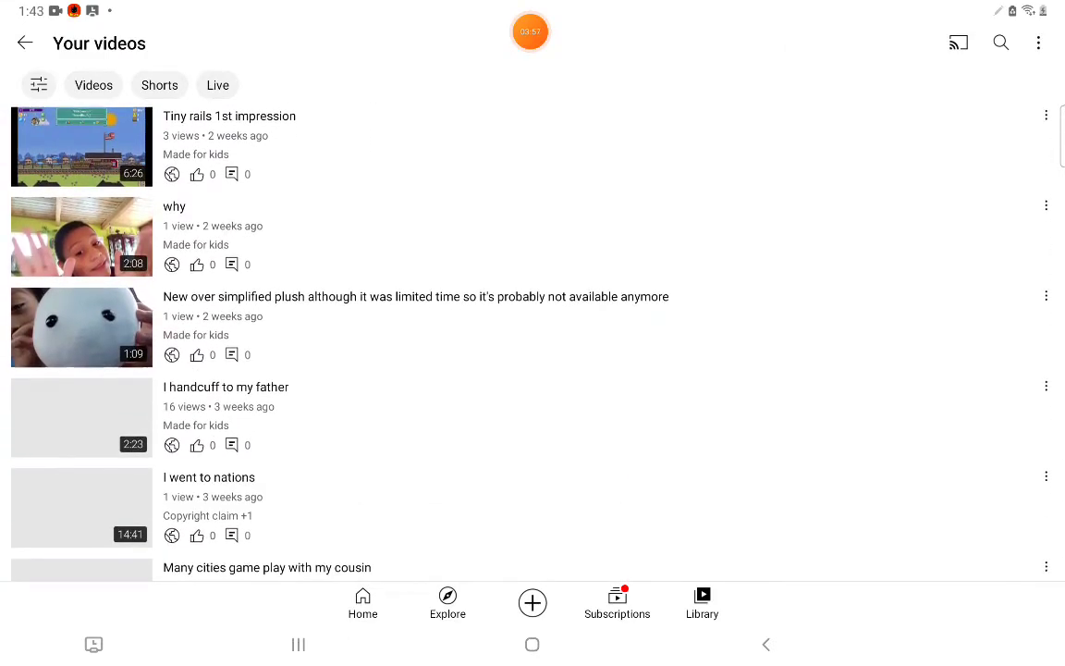
scroll(down, 3)
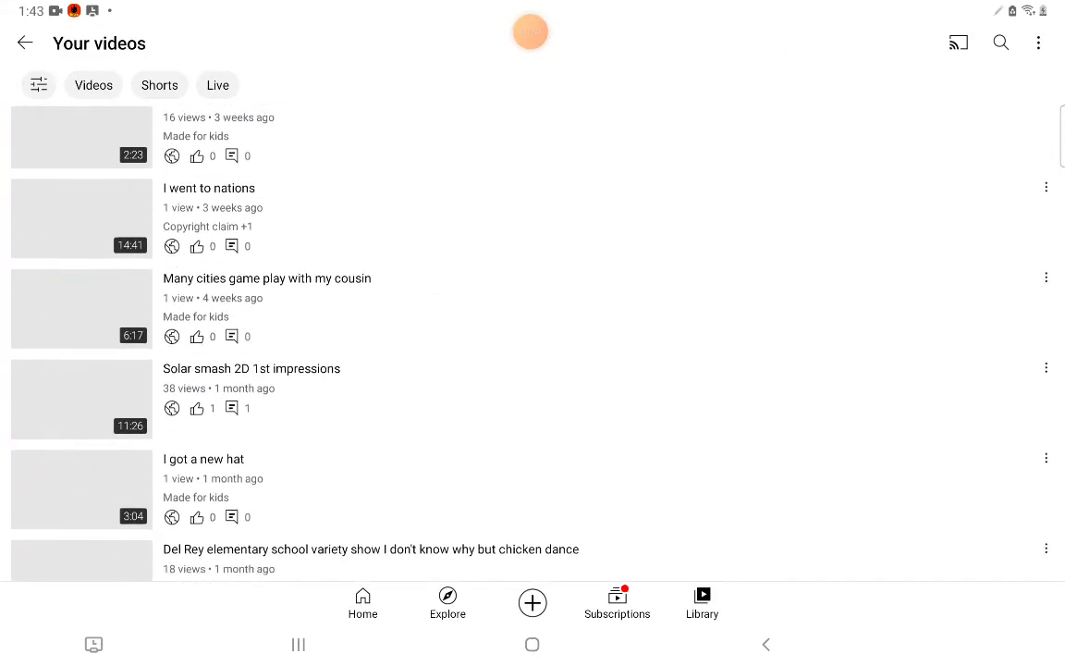
scroll(down, 3)
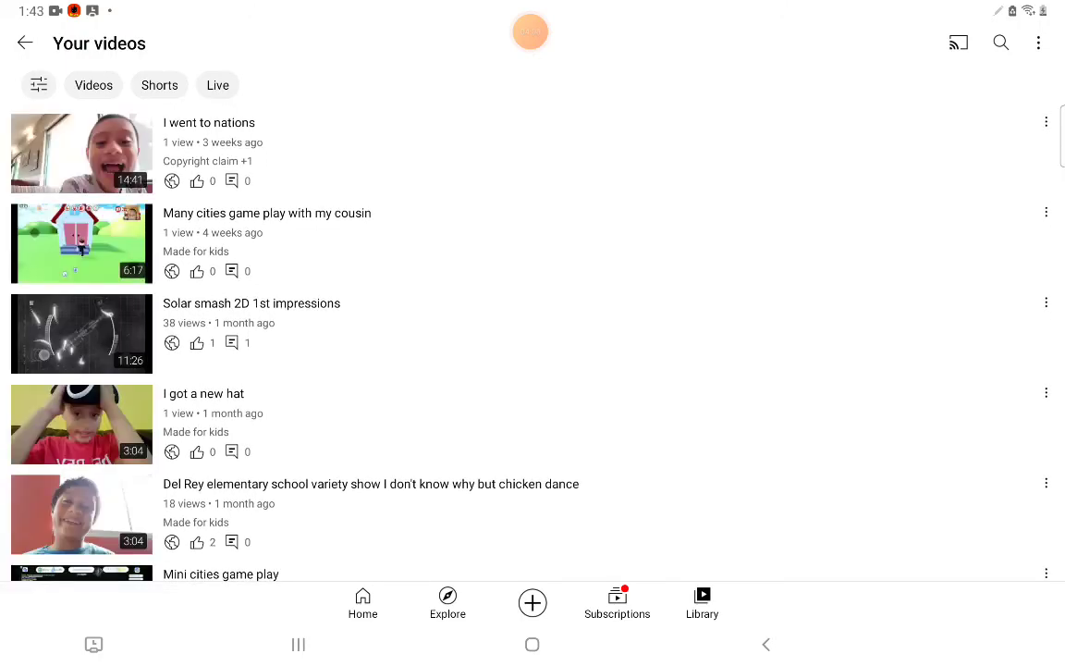
scroll(down, 3)
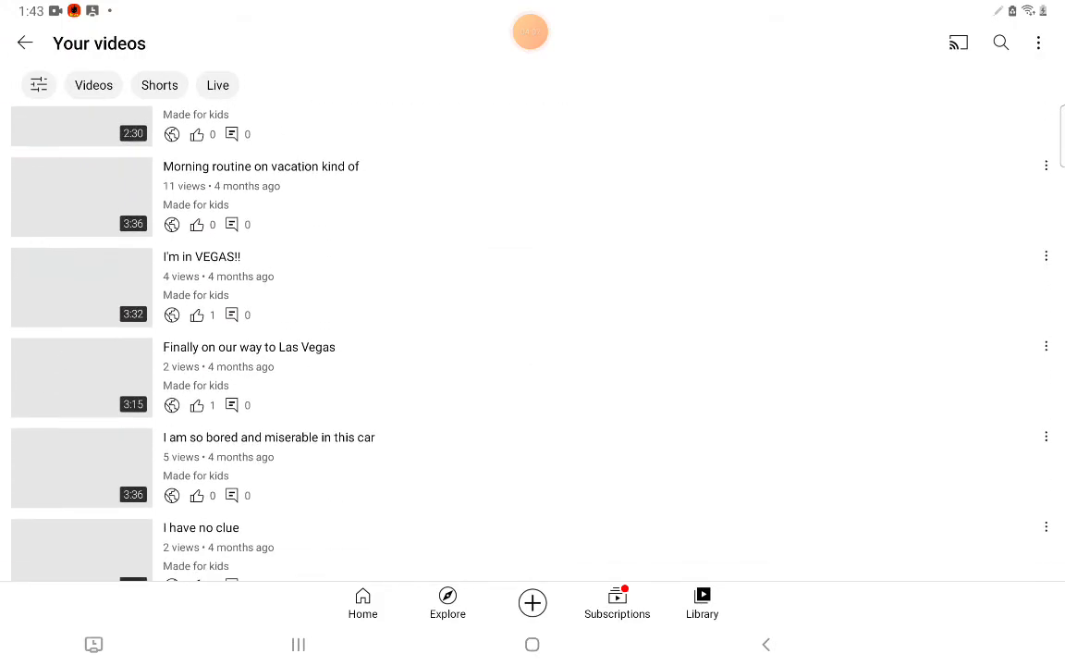